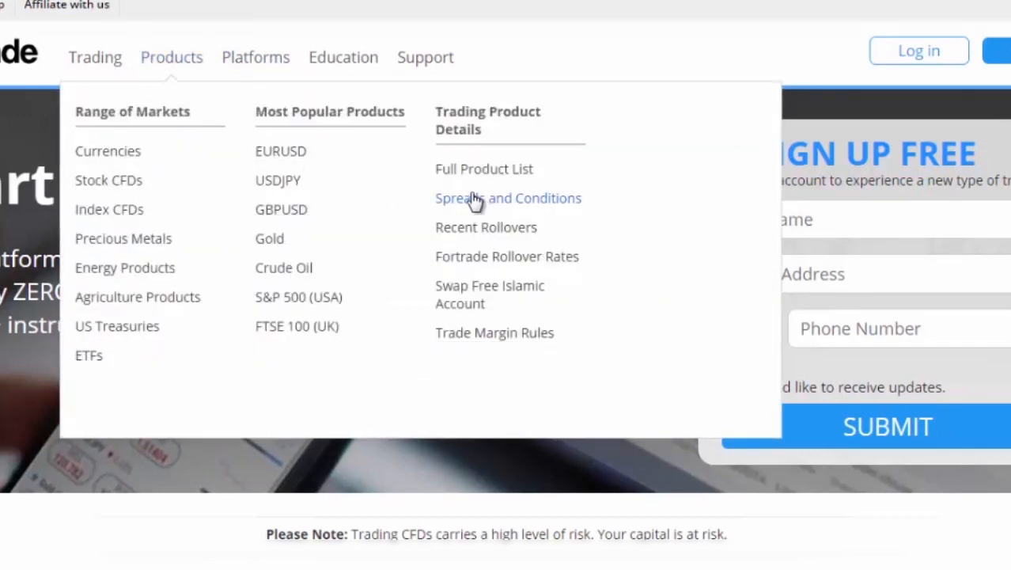
Open Spreads and Conditions and the Commodities row's trading-conditions PDF
click(508, 198)
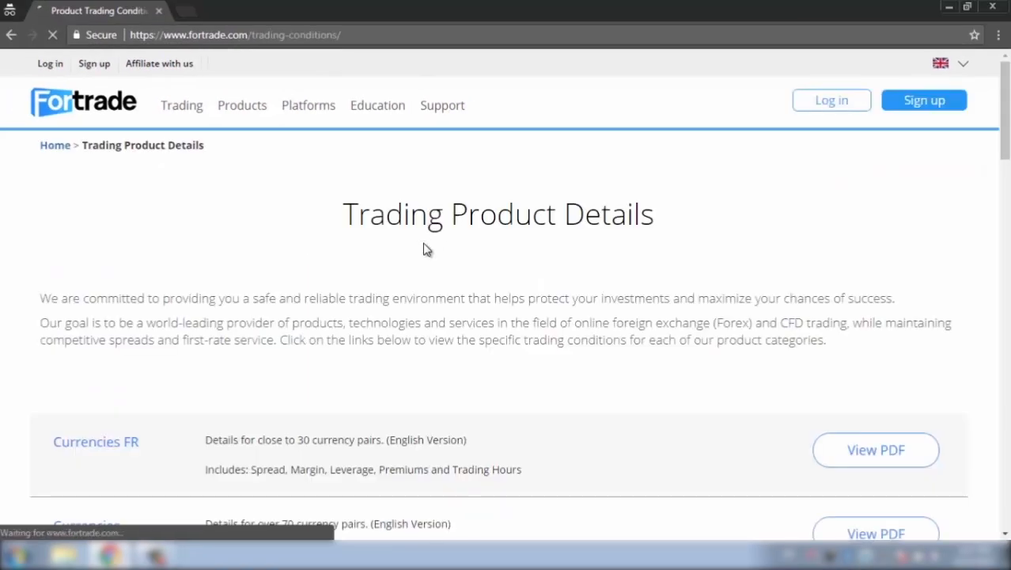
scroll(down, 3)
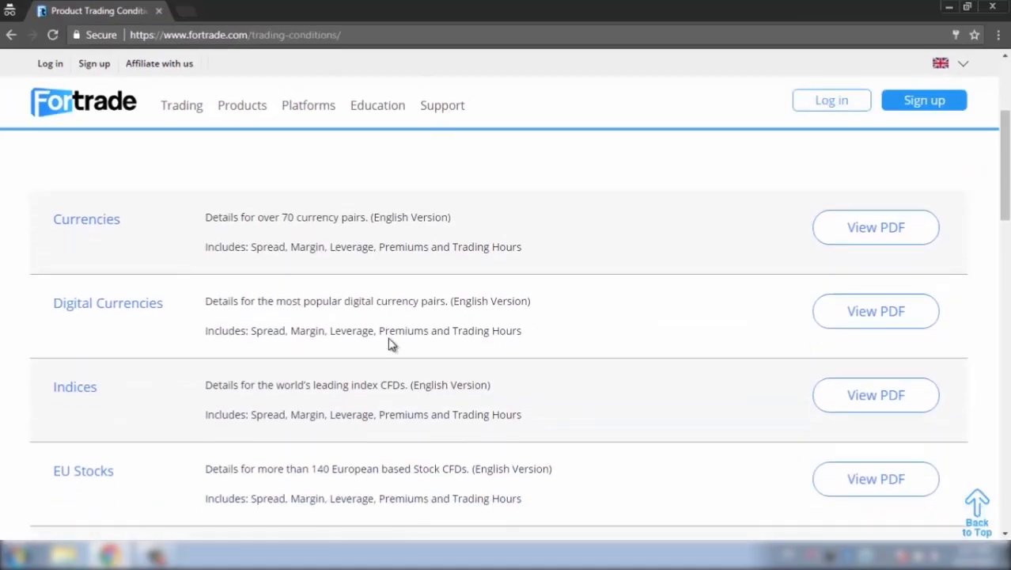
scroll(down, 3)
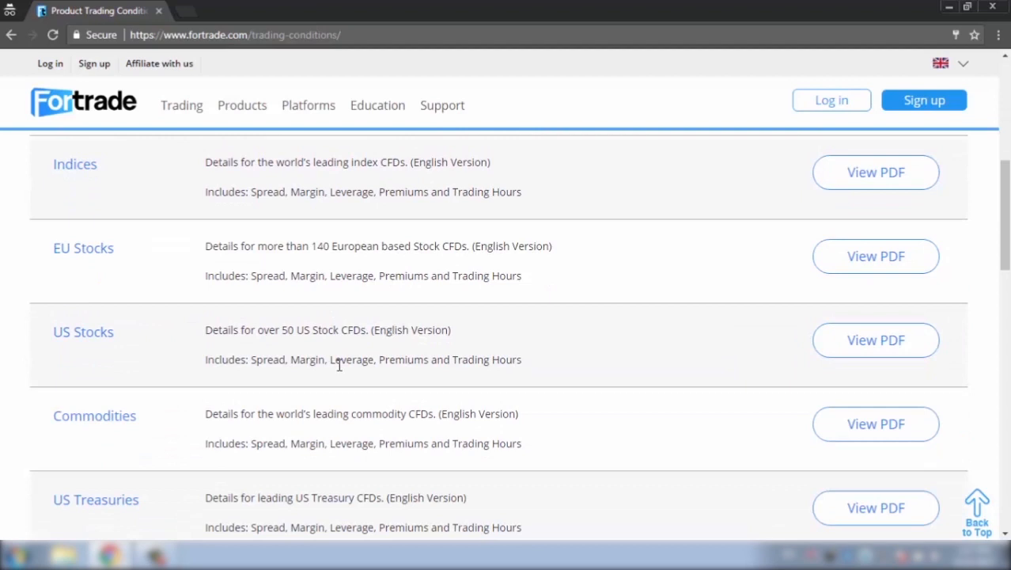
mouse_move(327, 410)
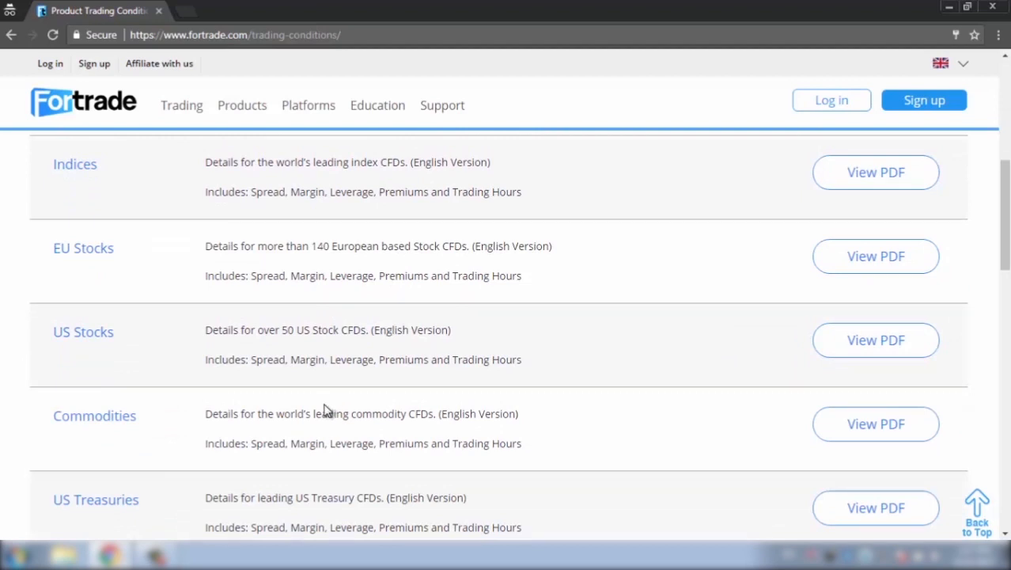
mouse_move(163, 412)
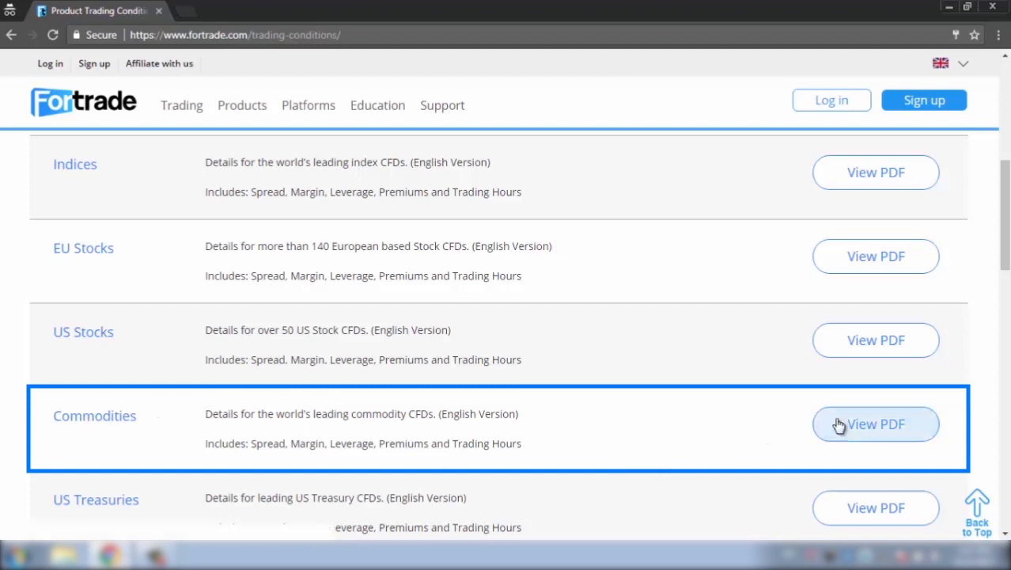
click(875, 424)
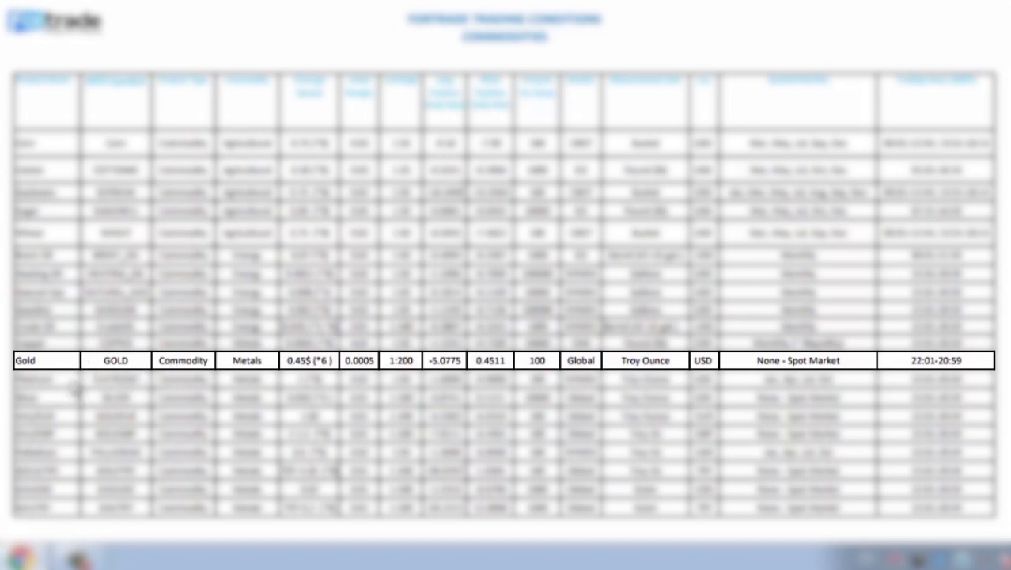
Highlight the Gold 1:200 and Crude Oil 1:100 leverage rows in the PDF table
click(399, 360)
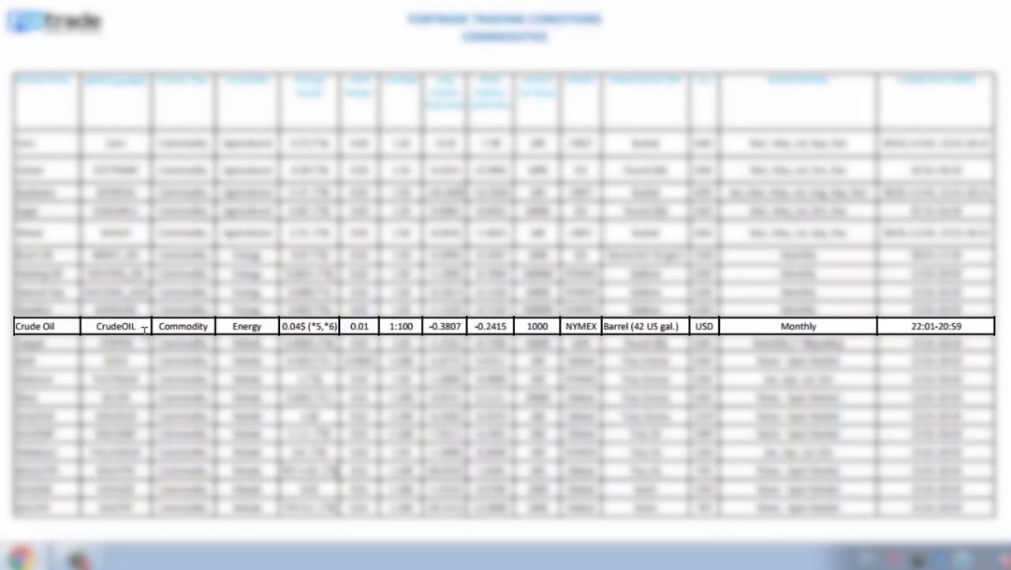
click(398, 326)
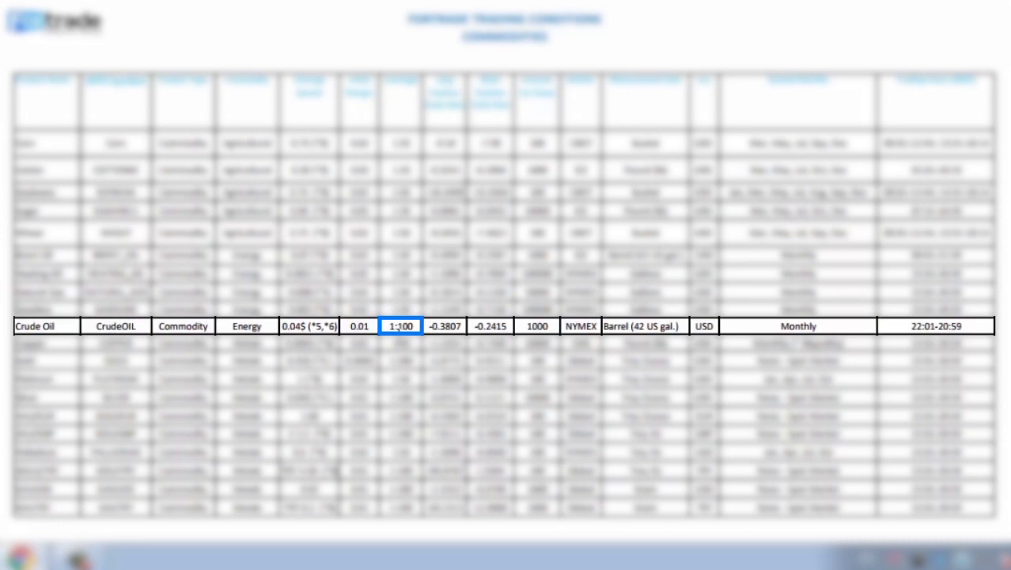